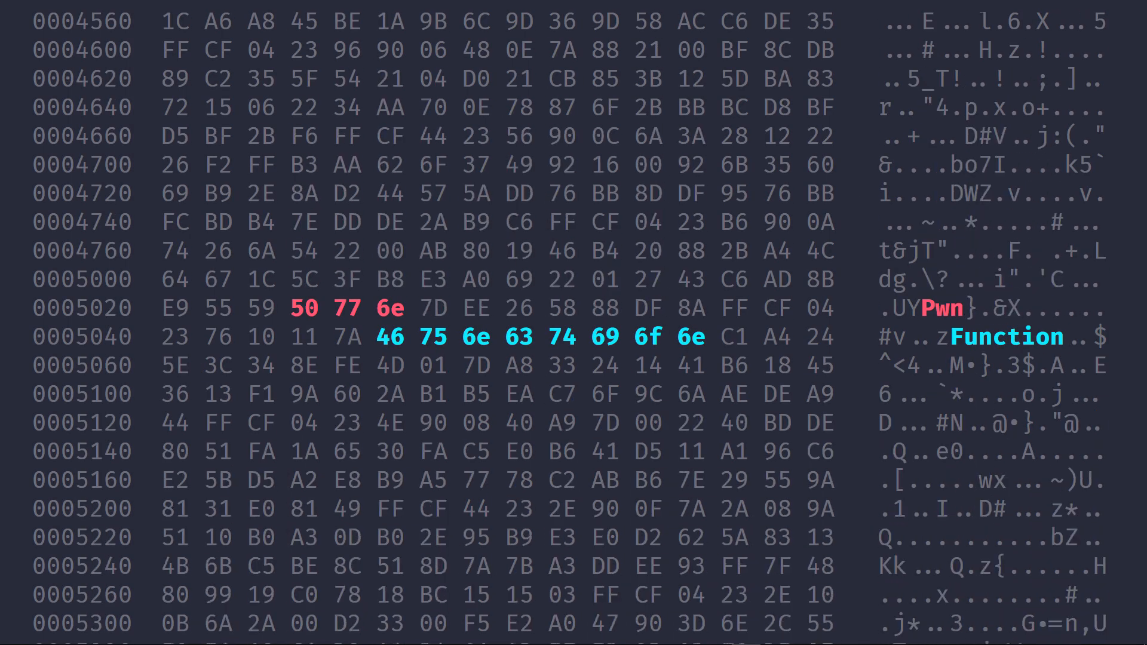
- Follow the explainer as it draws website.com/view_user_info?user_id= and highlights user_id
{"action": "scroll", "scroll_direction": "down", "scroll_amount": 3}
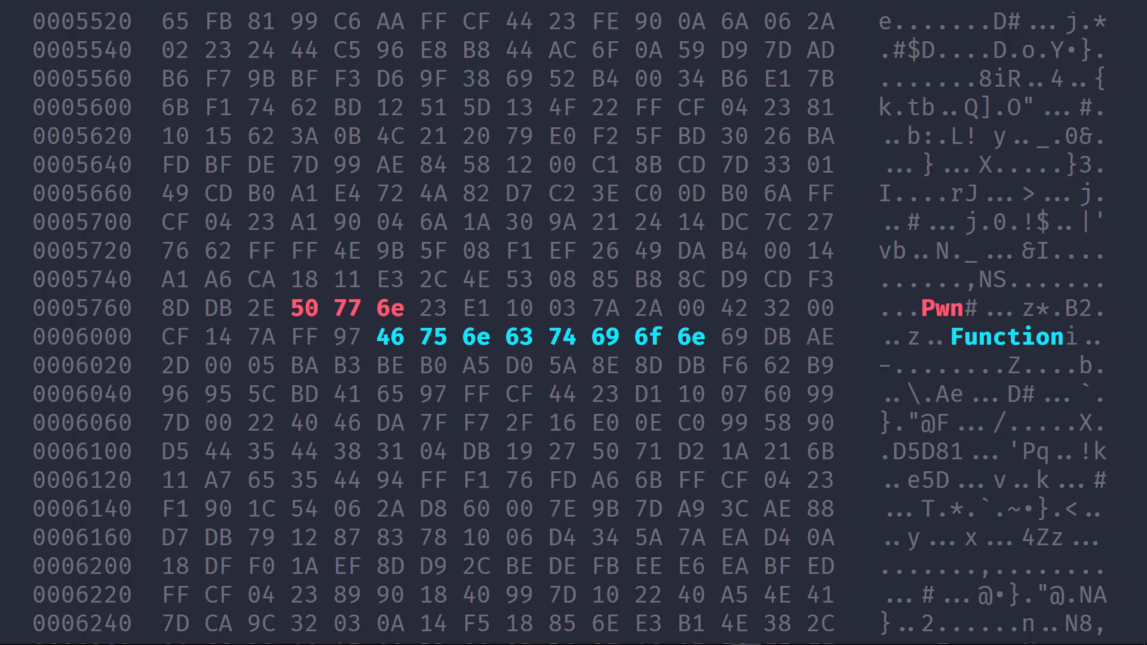
{"action": "scroll", "scroll_direction": "down", "scroll_amount": 3}
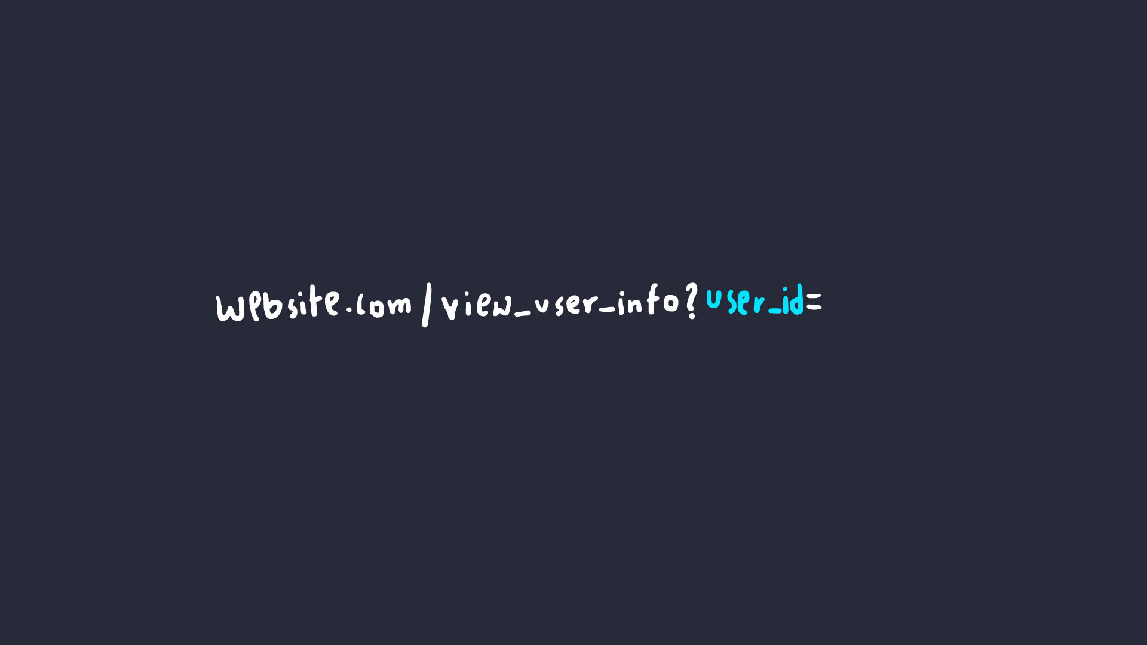
{"action": "type", "text": "20"}
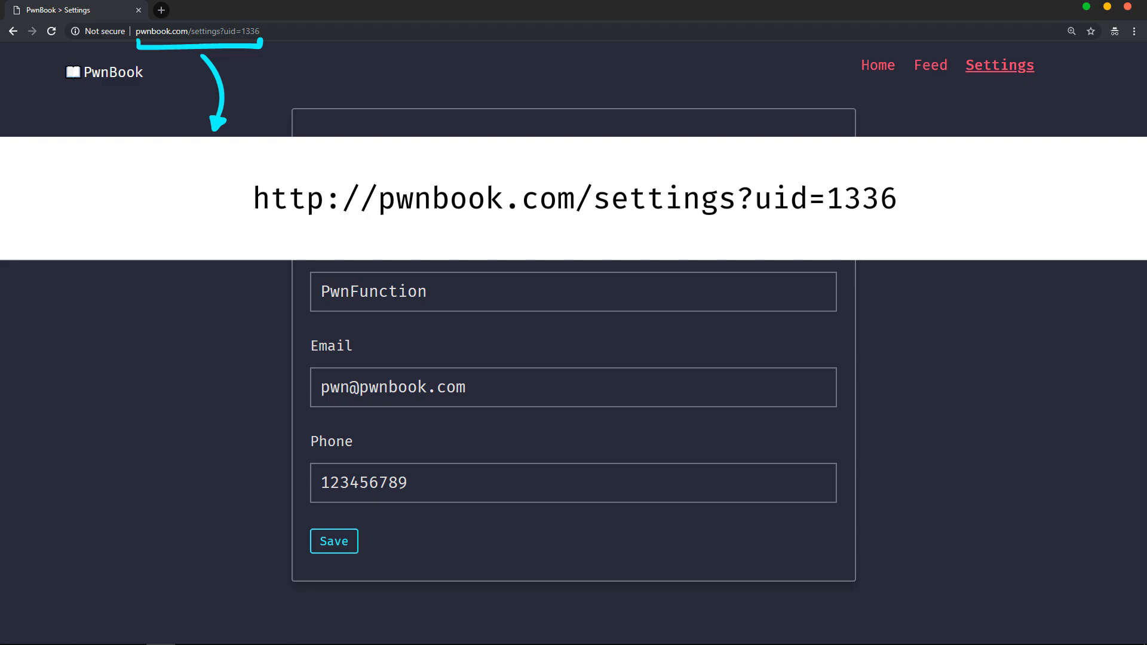
- View PwnBook's Settings page at 127.0.0.1 with uid=1336 in the address
{"action": "double_click", "coordinate": [665, 198]}
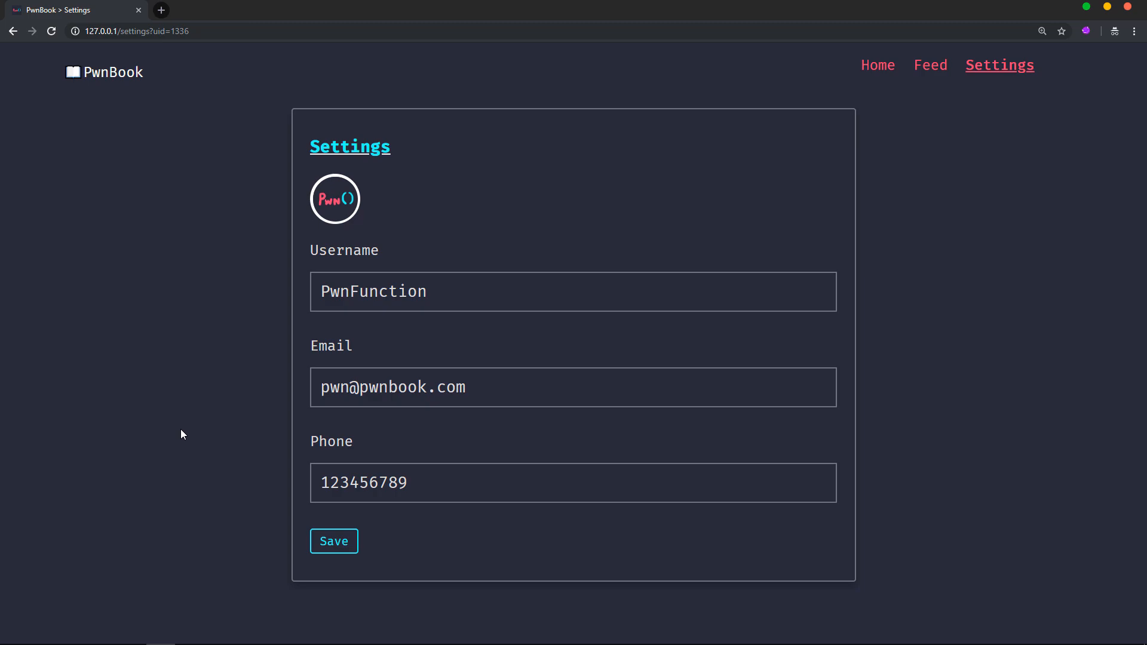
{"action": "left_click", "coordinate": [334, 542]}
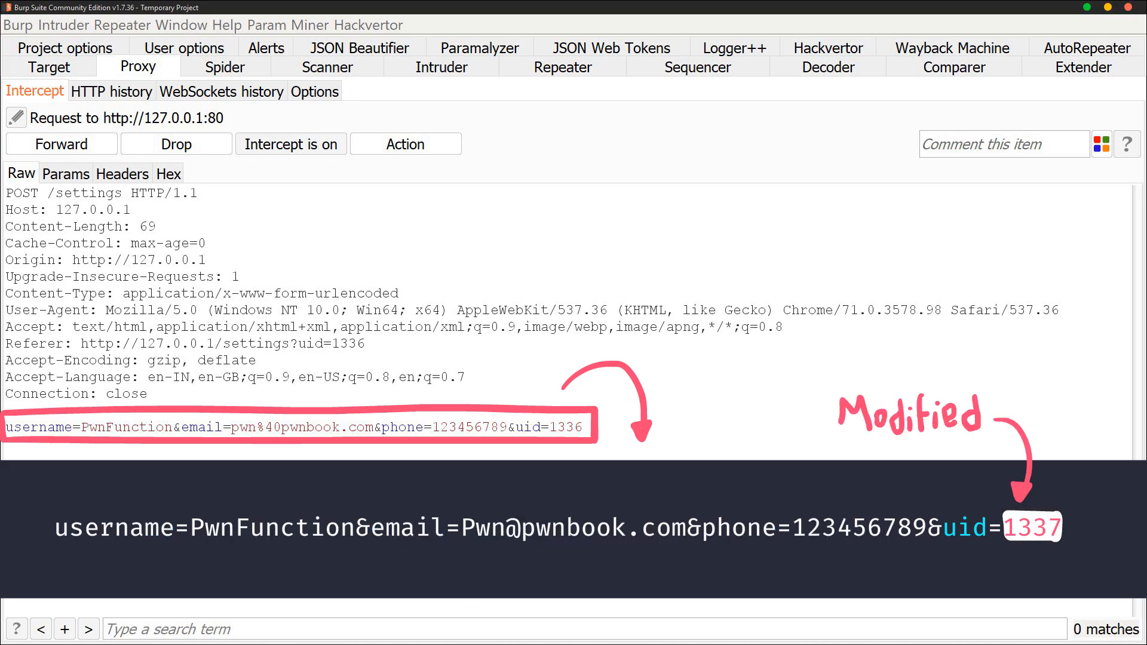
- Change the intercepted request's uid to 1337 with new username, email, phone, then forward
{"action": "double_click", "coordinate": [125, 427]}
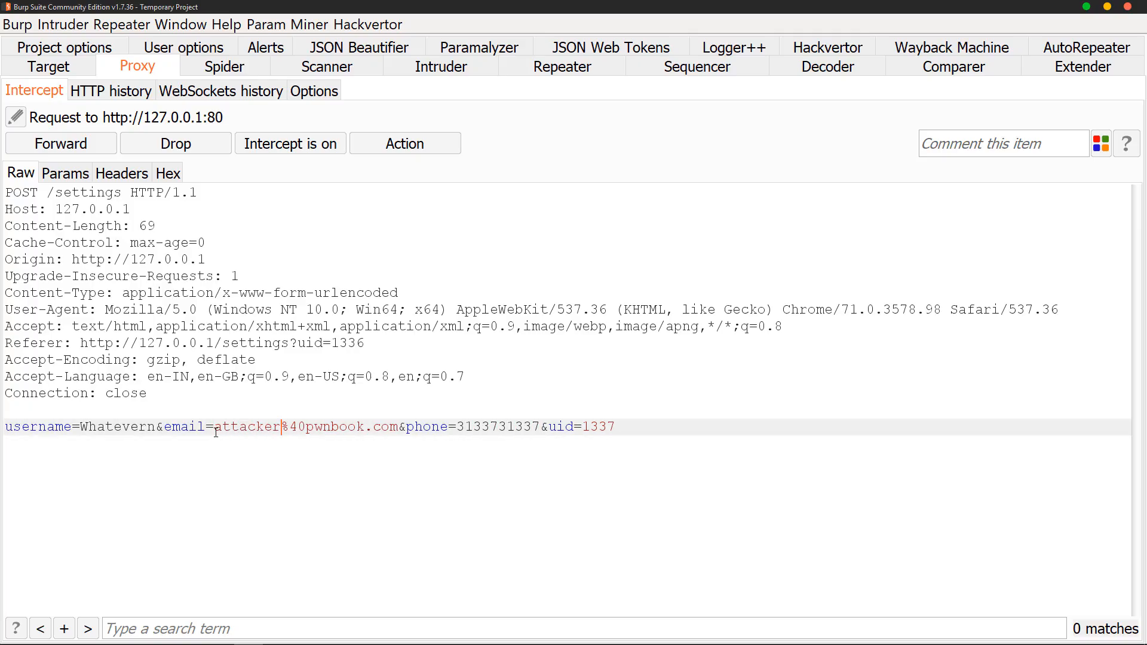
{"action": "left_click", "coordinate": [60, 143]}
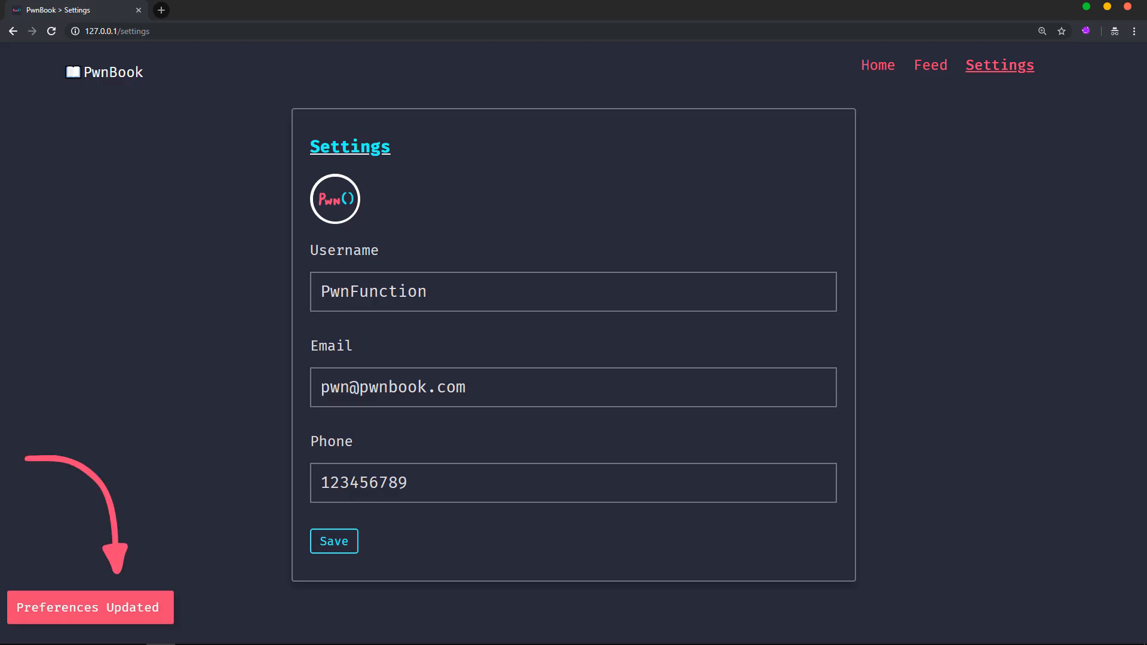